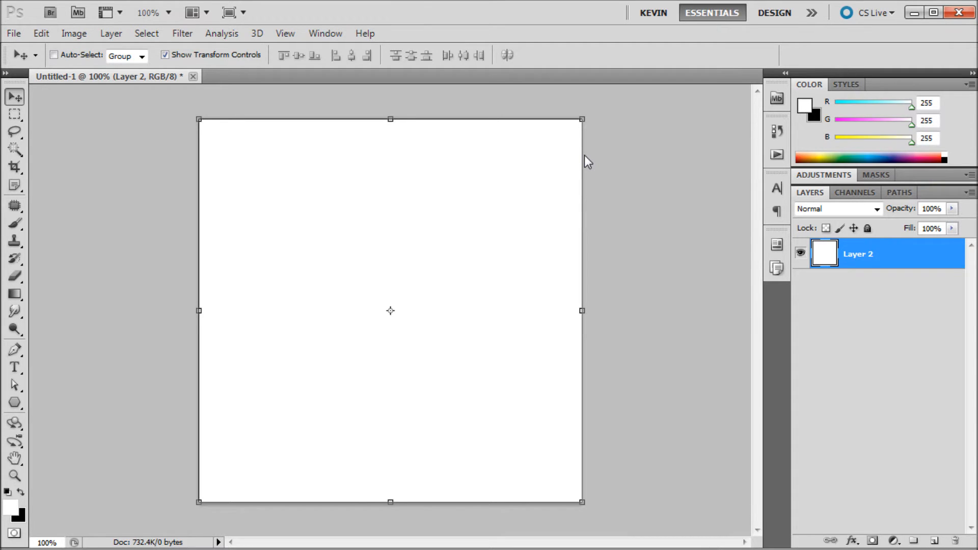
pyautogui.moveTo(541, 153)
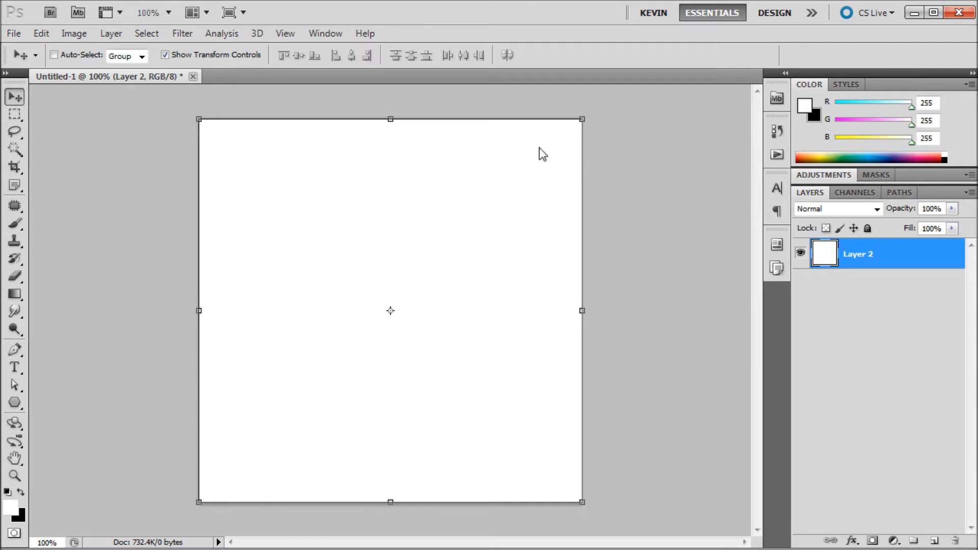
pyautogui.moveTo(129, 184)
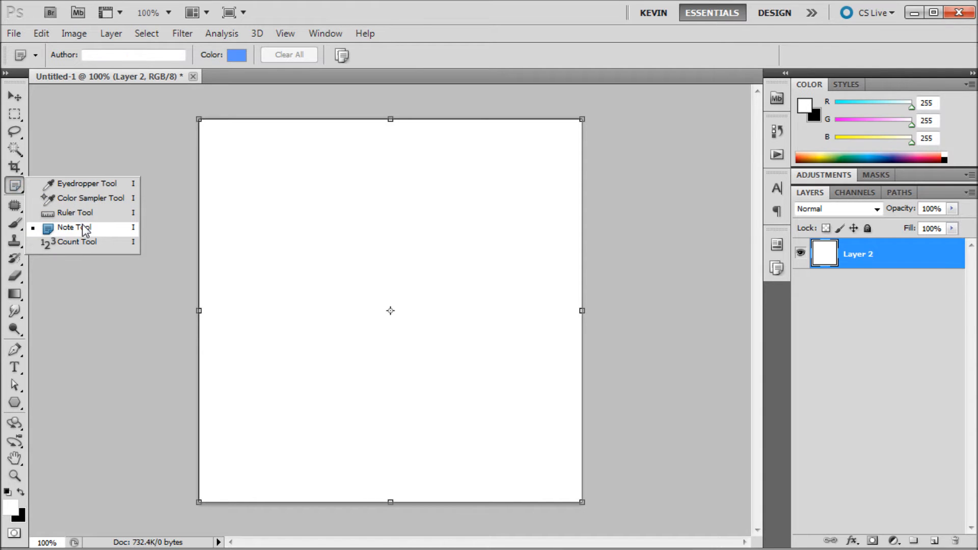
# Switch to the Note Tool from the Eyedropper flyout
pyautogui.click(72, 227)
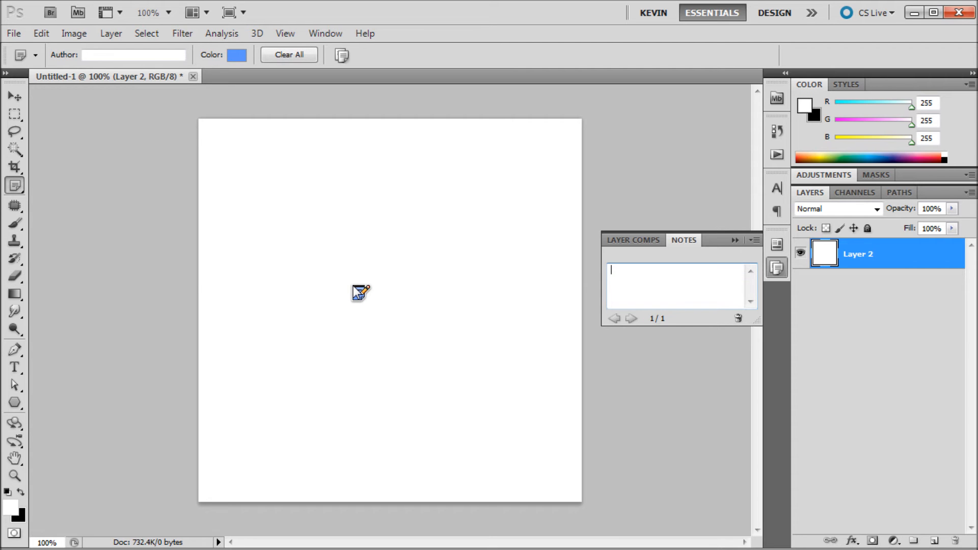
# Place a note on the canvas reading 'Add a note'
pyautogui.write('Add a note')
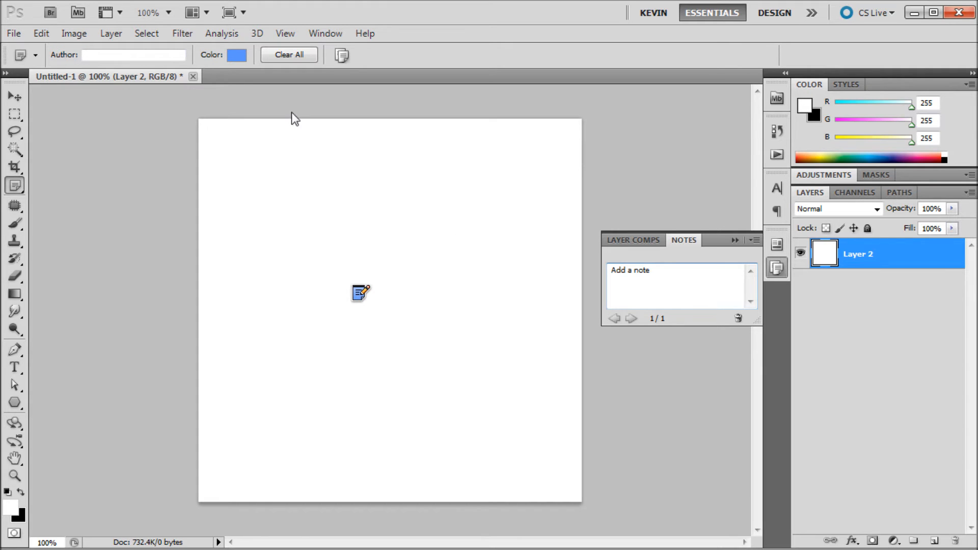
pyautogui.moveTo(318, 161)
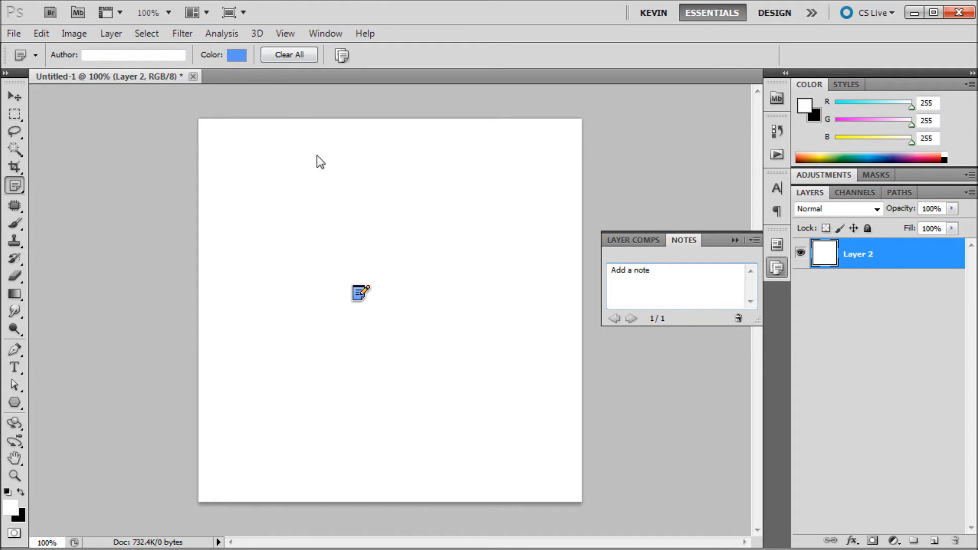
pyautogui.moveTo(467, 250)
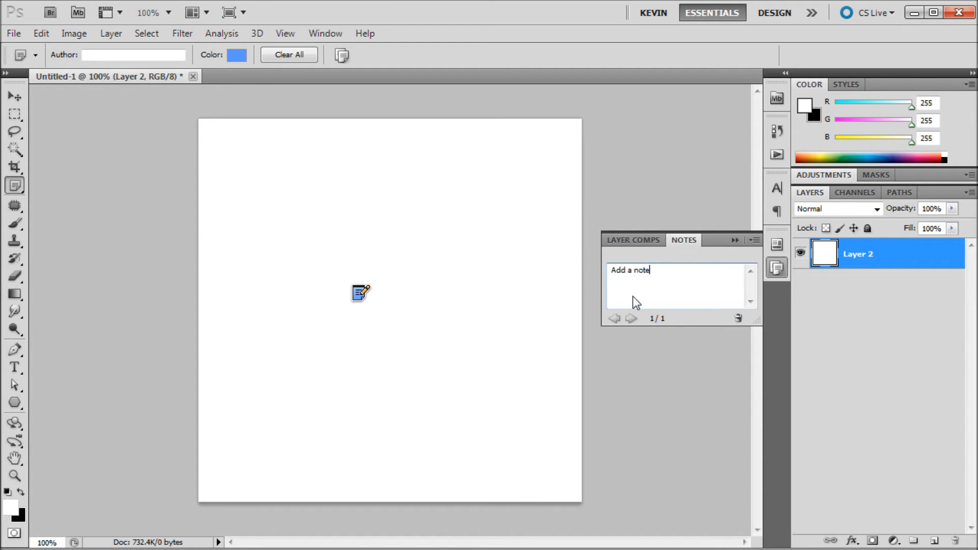
pyautogui.moveTo(296, 208)
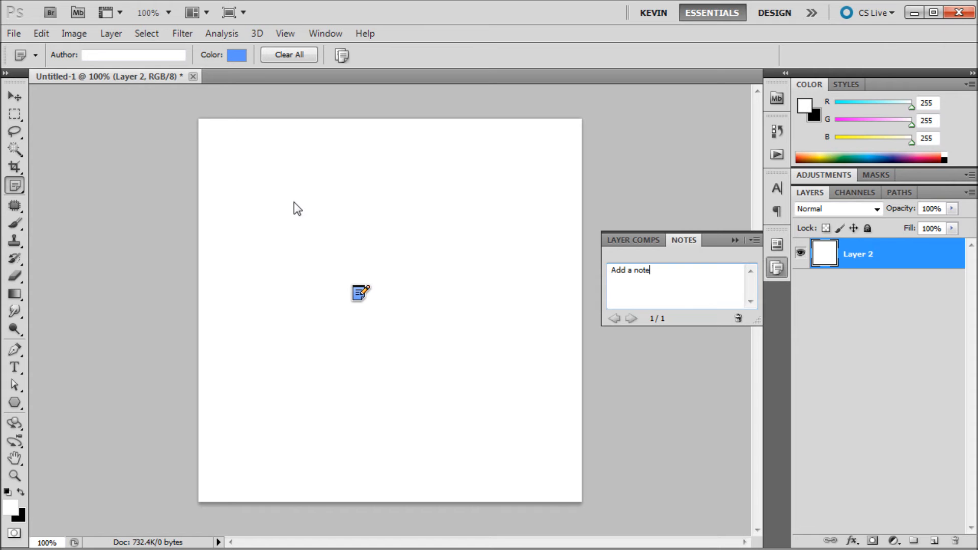
pyautogui.click(284, 33)
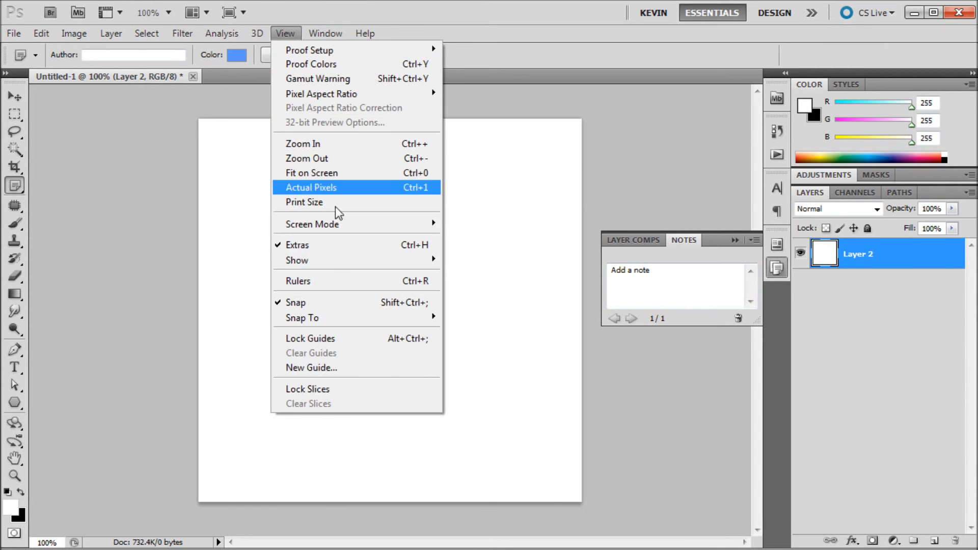